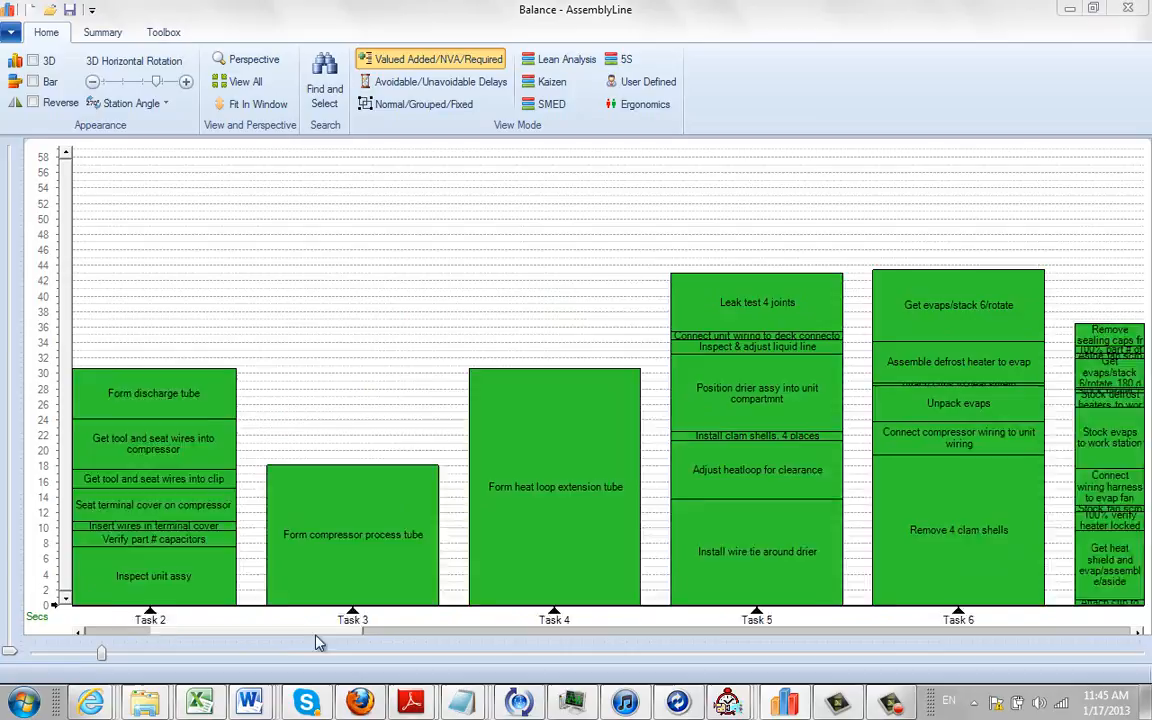
Step: Bring Tasks 5 through 10 of the AssemblyLine chart into view with the 0–28 second scale
scroll("right", 3)
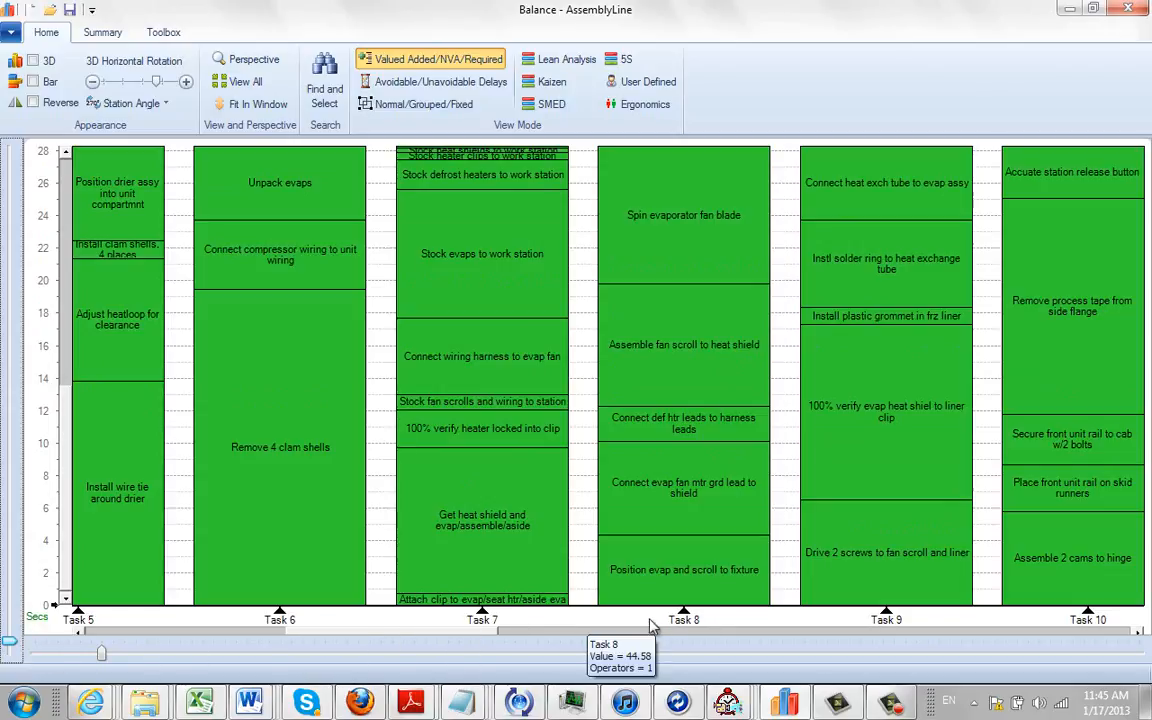
mouse_move(705, 625)
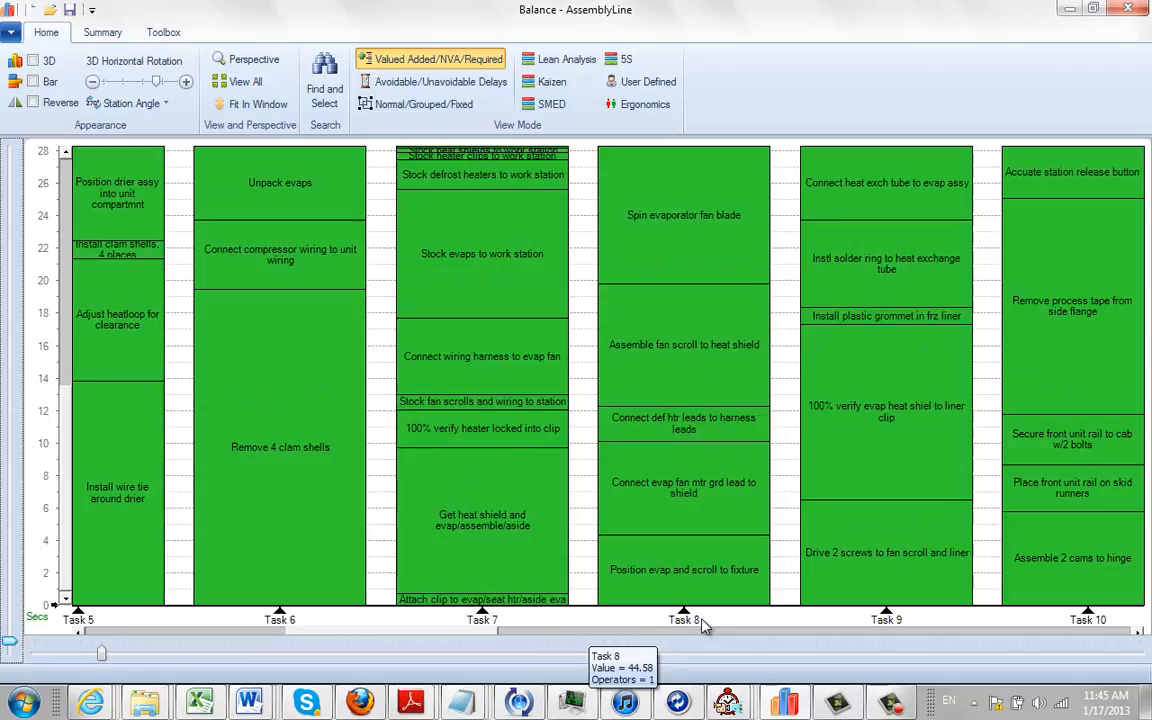
mouse_move(700, 622)
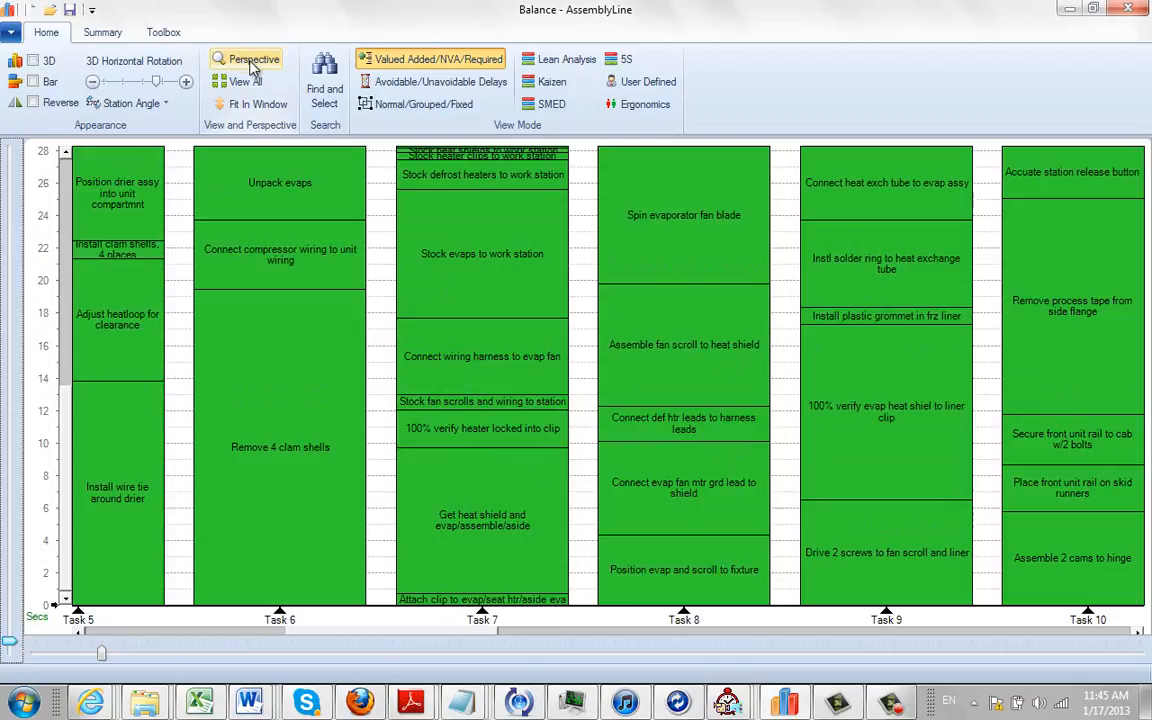
Step: Show the Perspective overview window marking the current viewport on the AssemblyLine chart
left_click(254, 59)
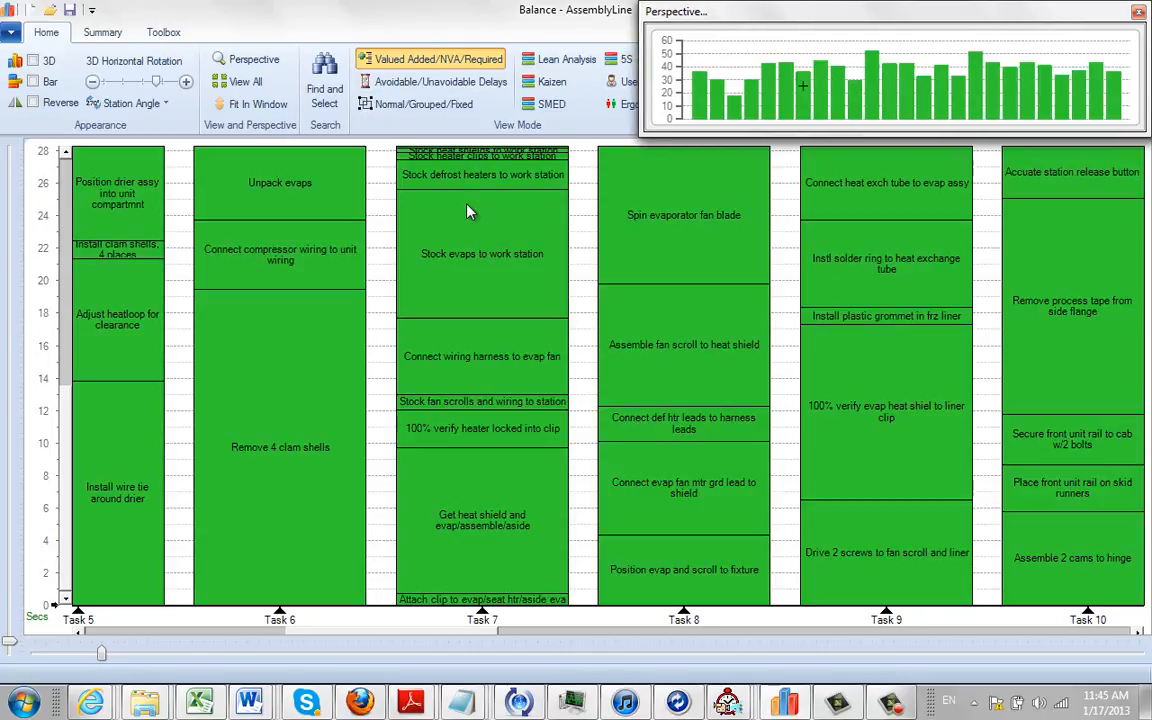
mouse_move(667, 380)
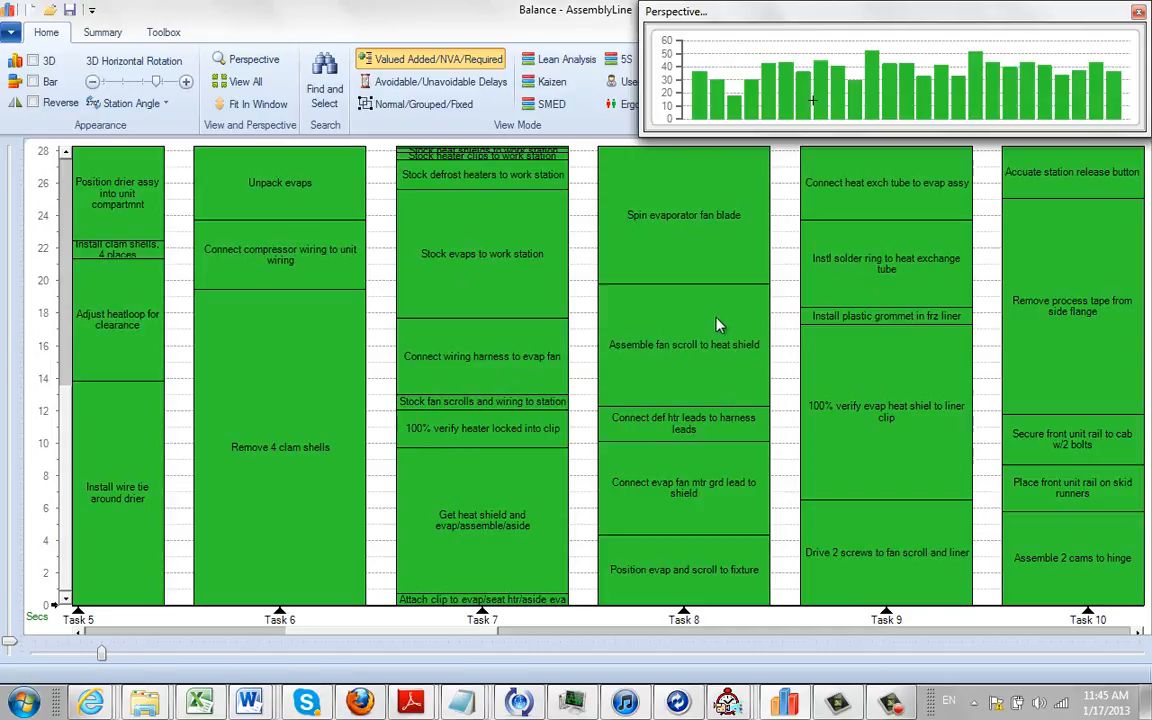
mouse_move(924, 335)
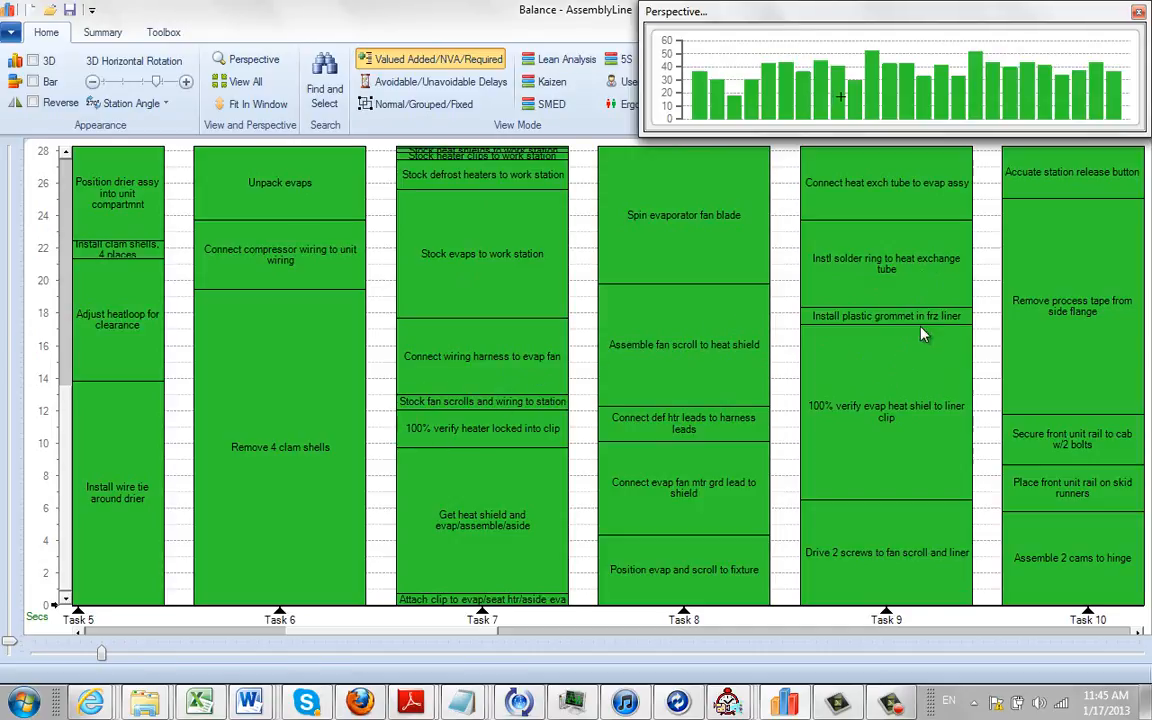
mouse_move(455, 640)
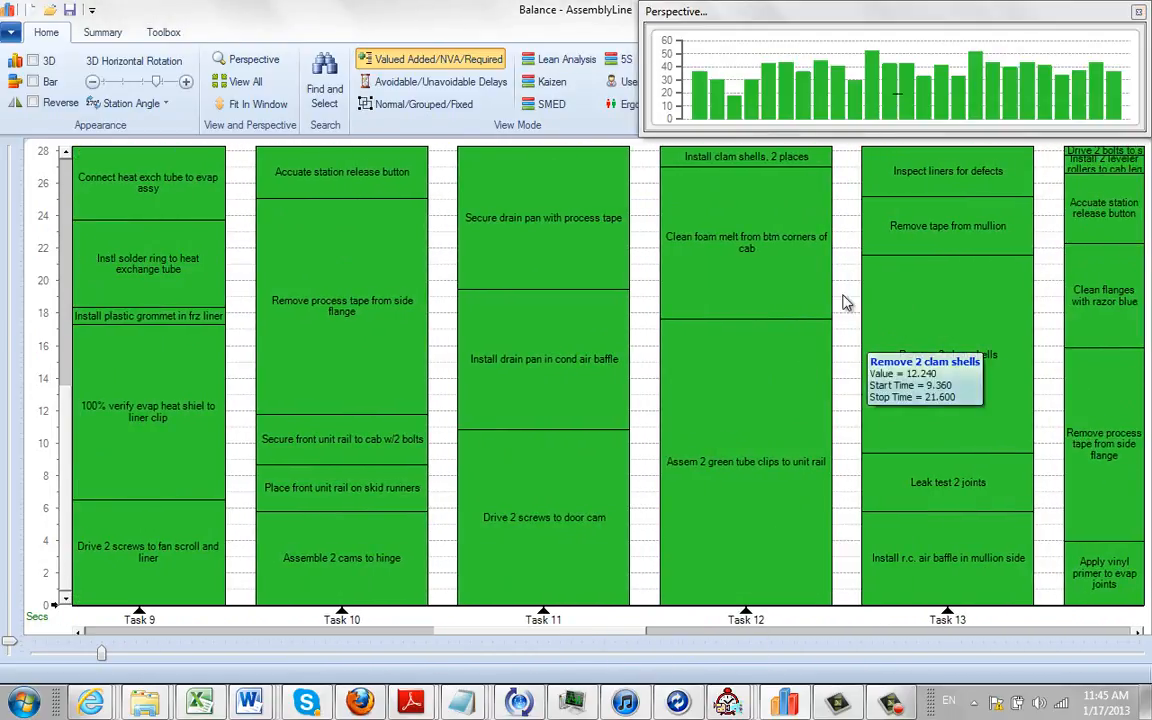
mouse_move(710, 280)
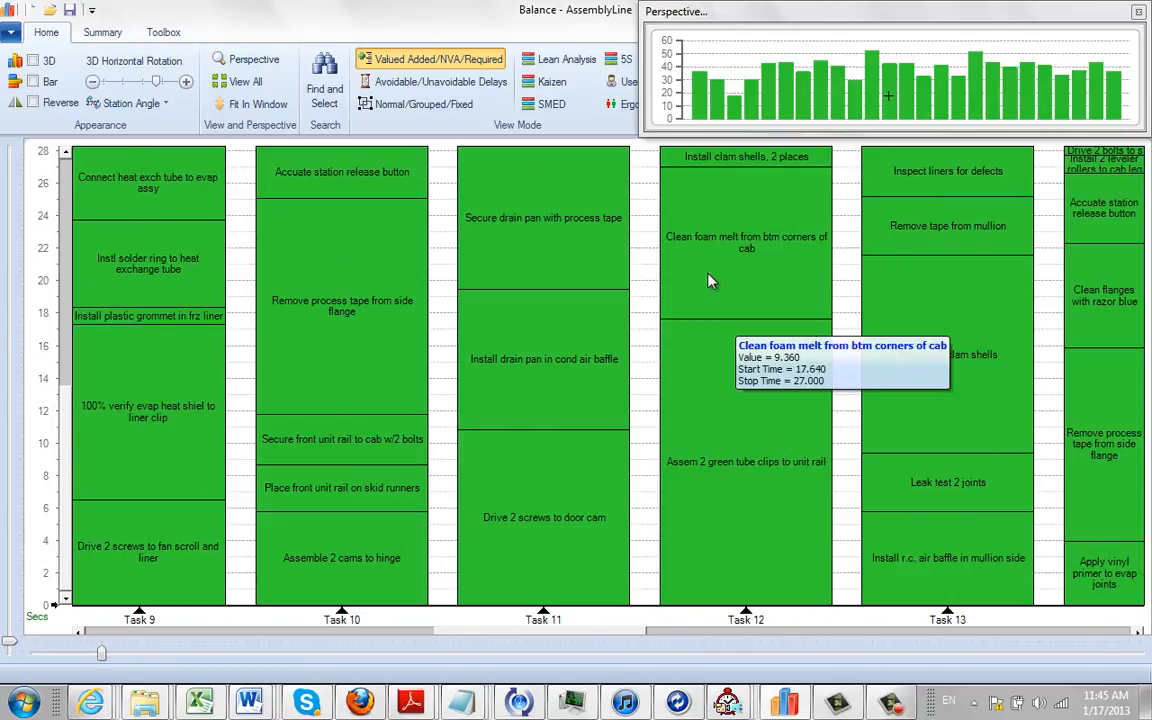
mouse_move(744, 270)
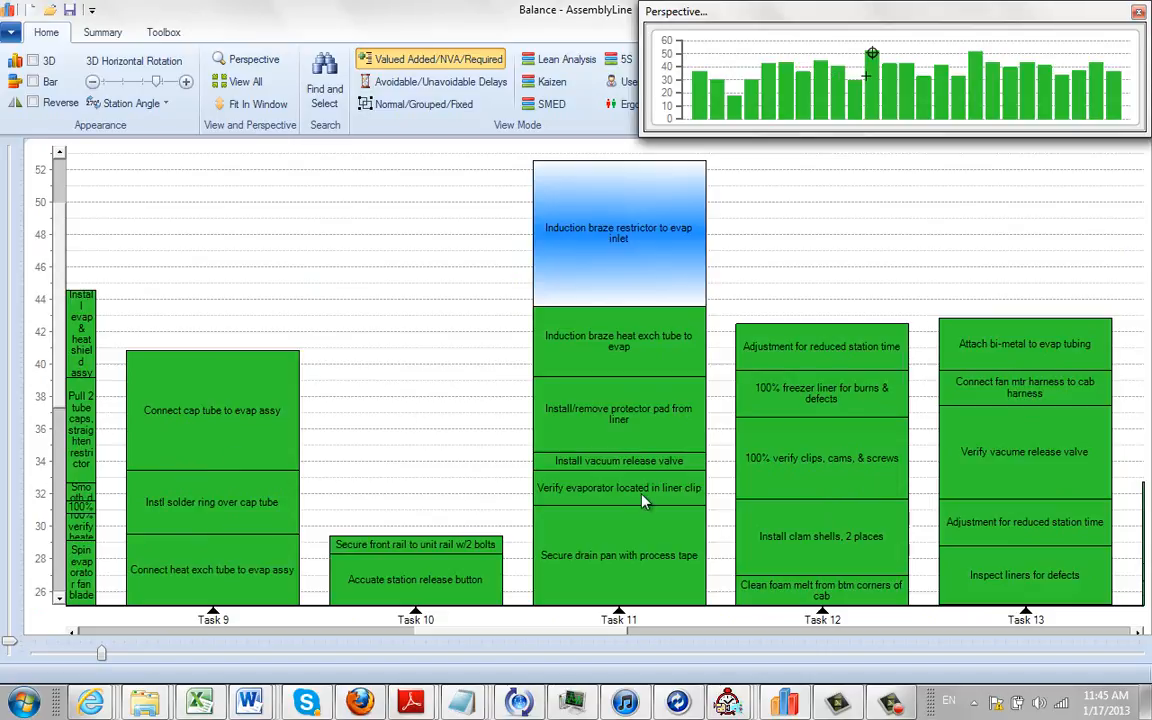
mouse_move(980, 111)
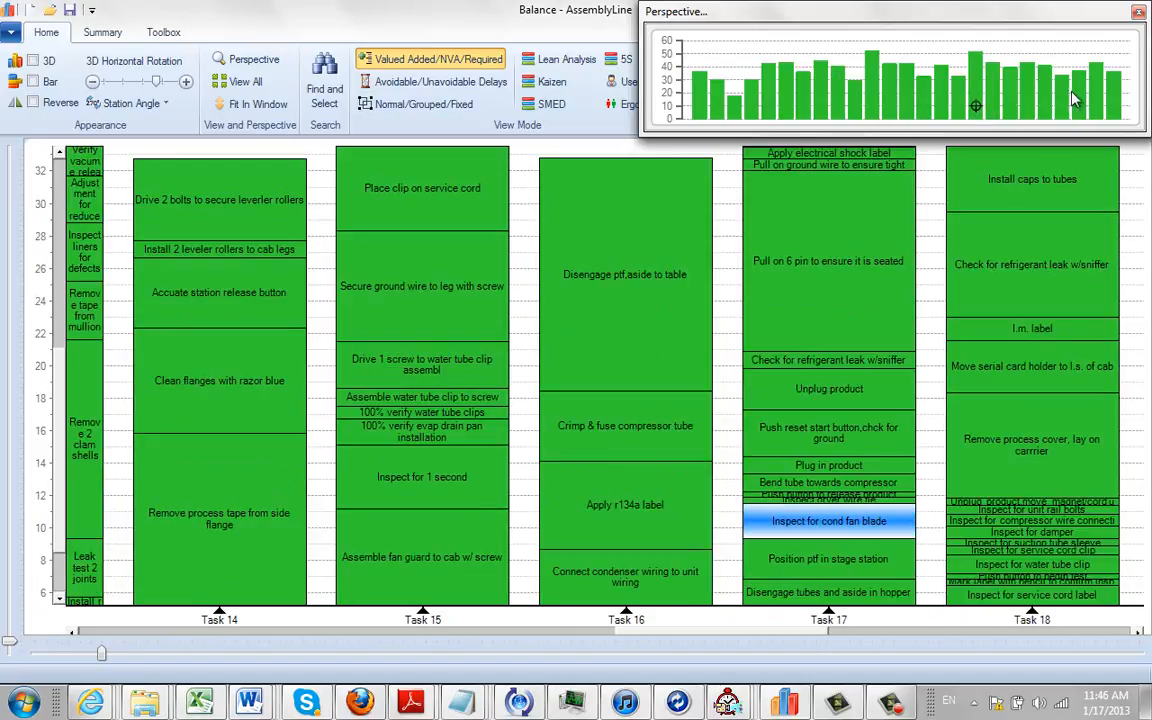
Step: Jump the chart via the Perspective overview to show Tasks 5 through 9 at full height
scroll("right", 3)
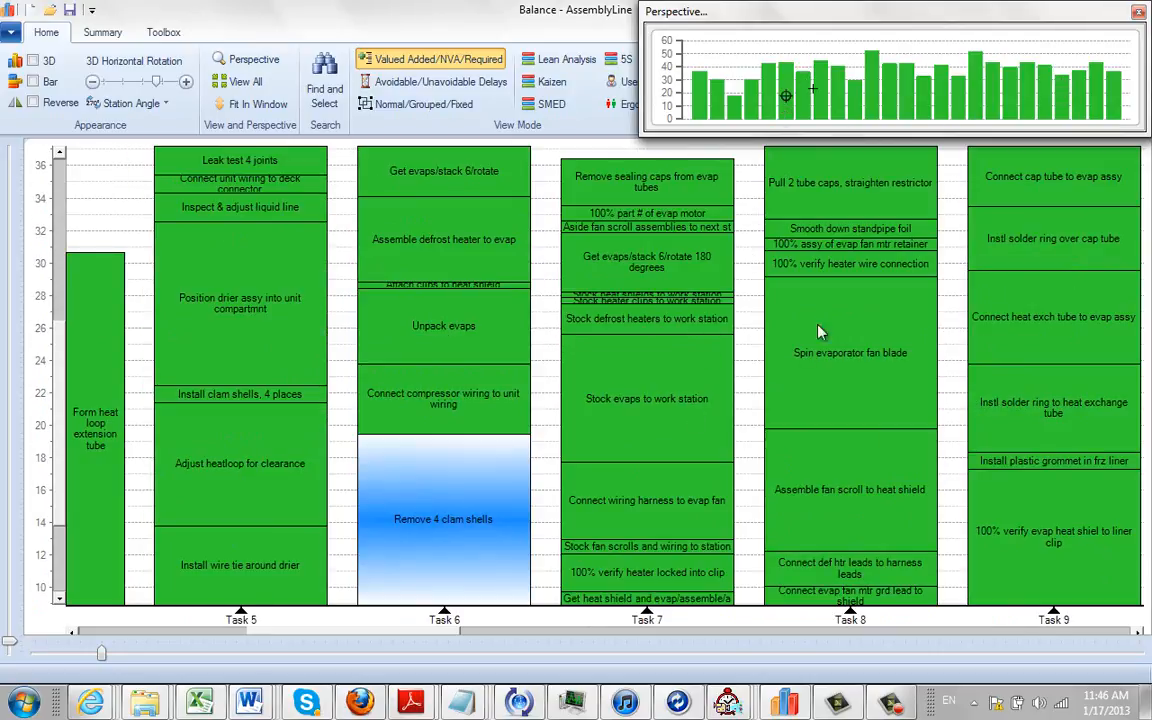
mouse_move(840, 420)
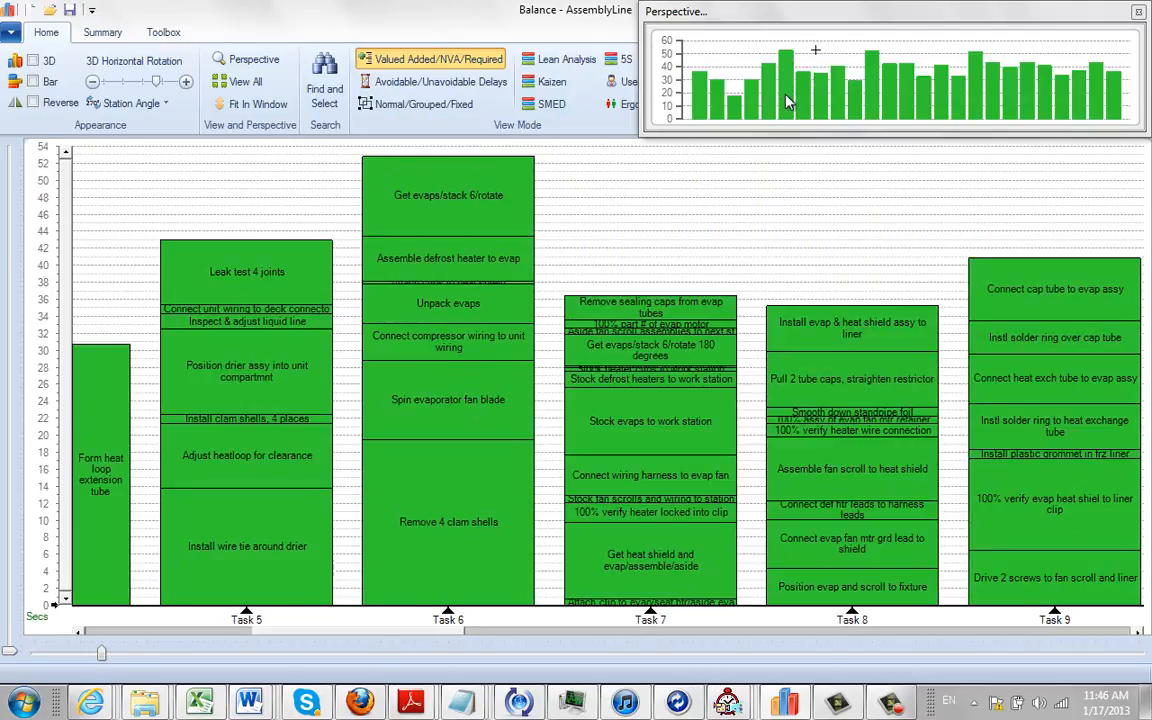
mouse_move(730, 145)
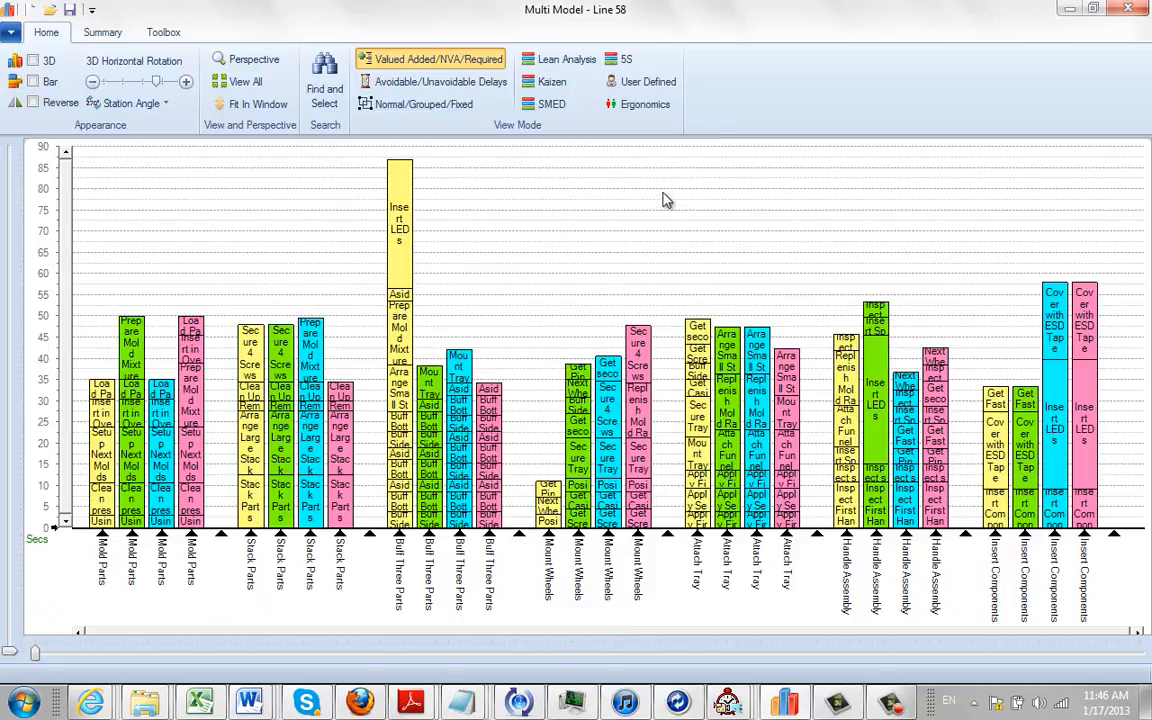
mouse_move(593, 268)
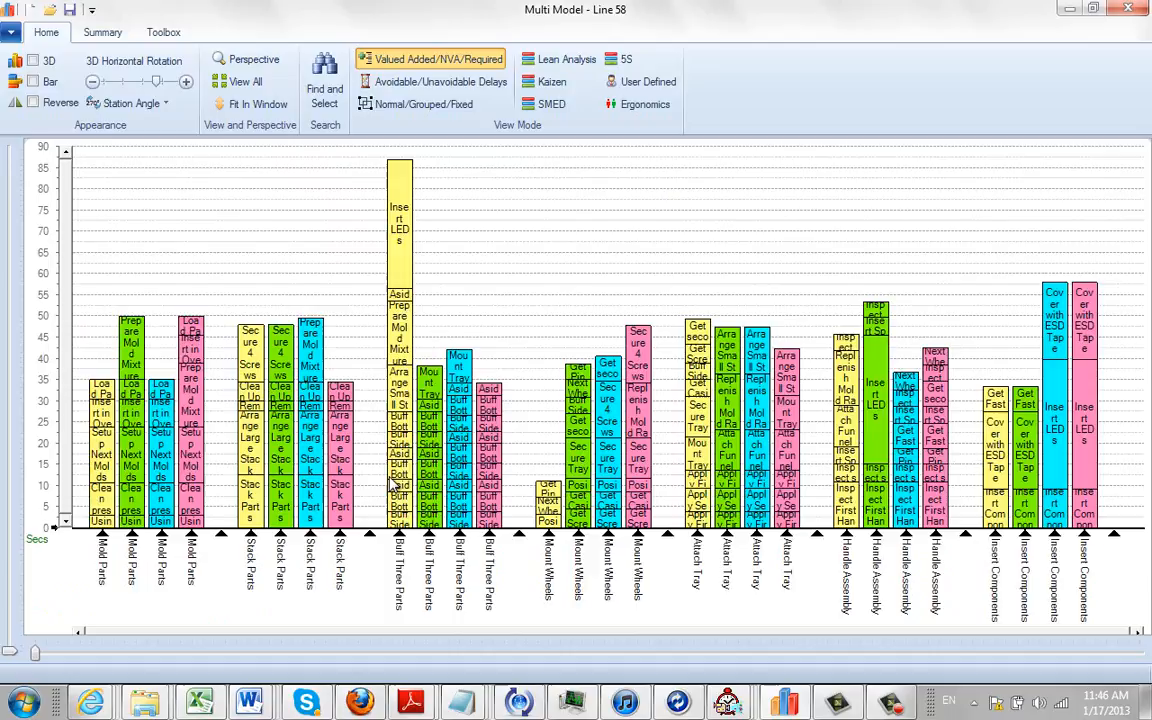
mouse_move(489, 289)
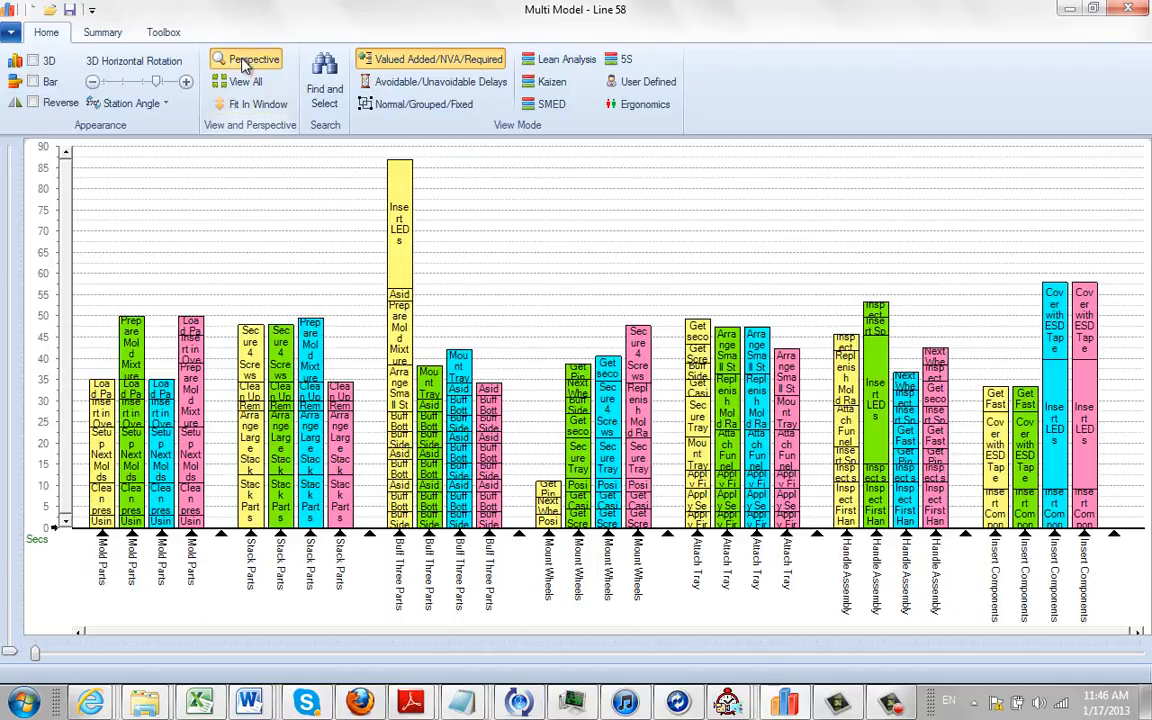
Step: Show the Perspective overview of station totals for the Multi Model - Line 58 chart
left_click(247, 59)
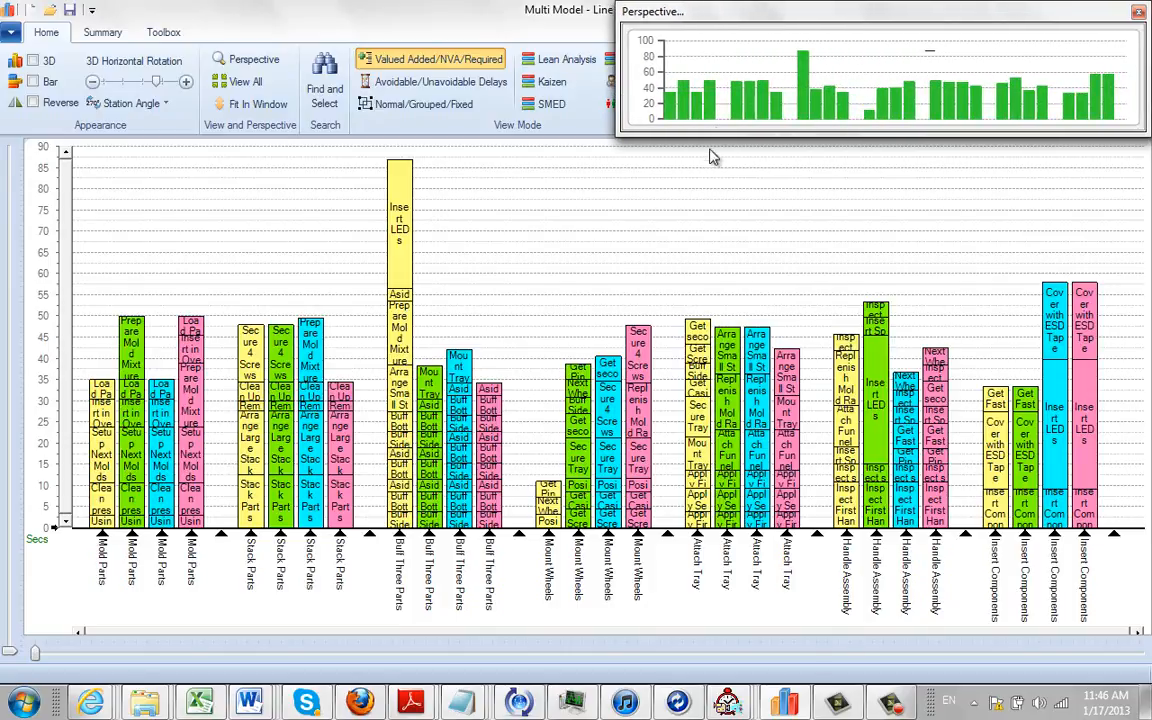
mouse_move(613, 467)
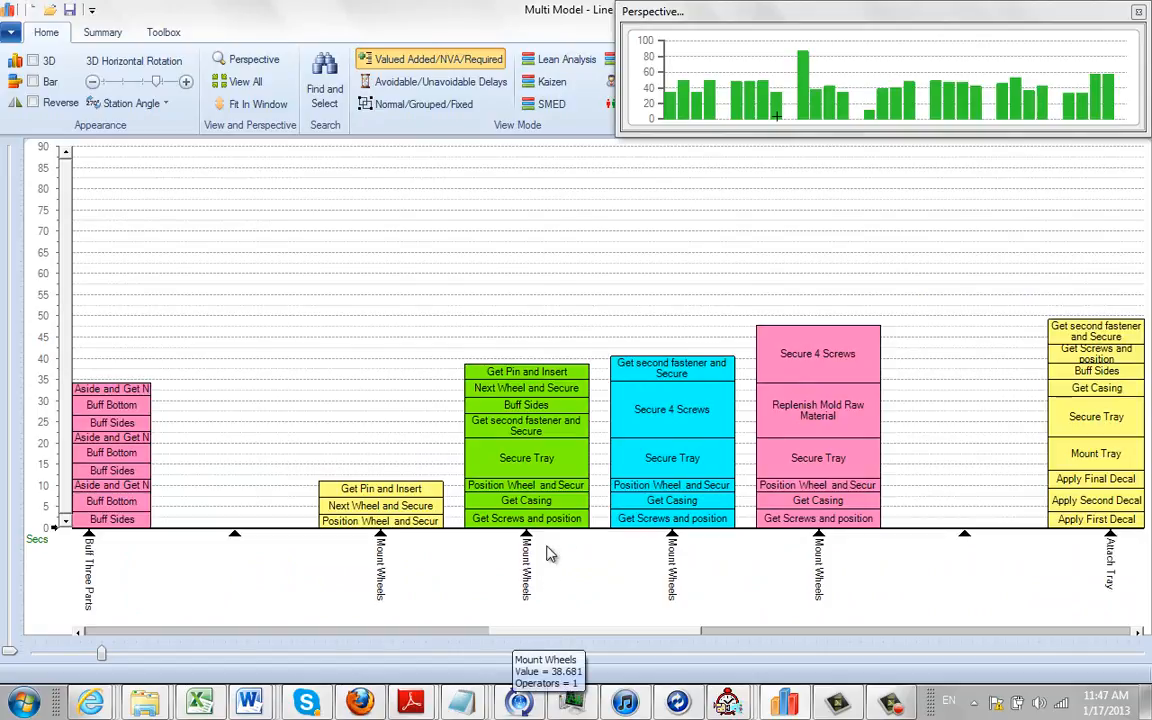
mouse_move(818, 409)
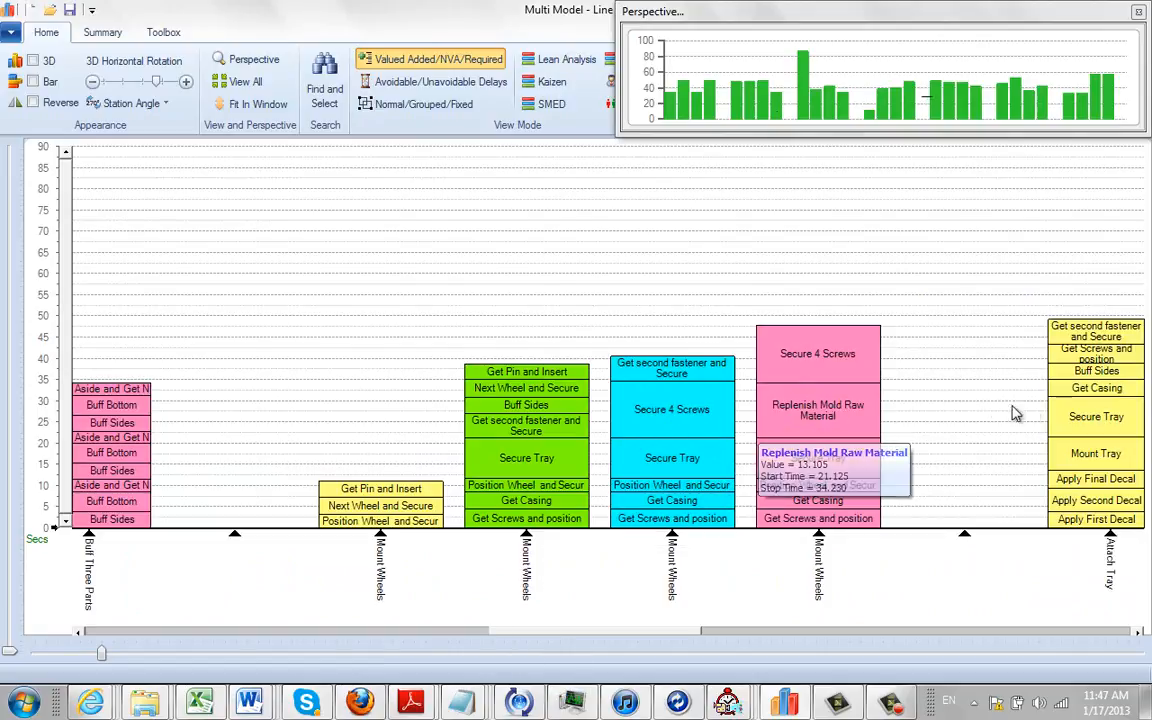
mouse_move(640, 457)
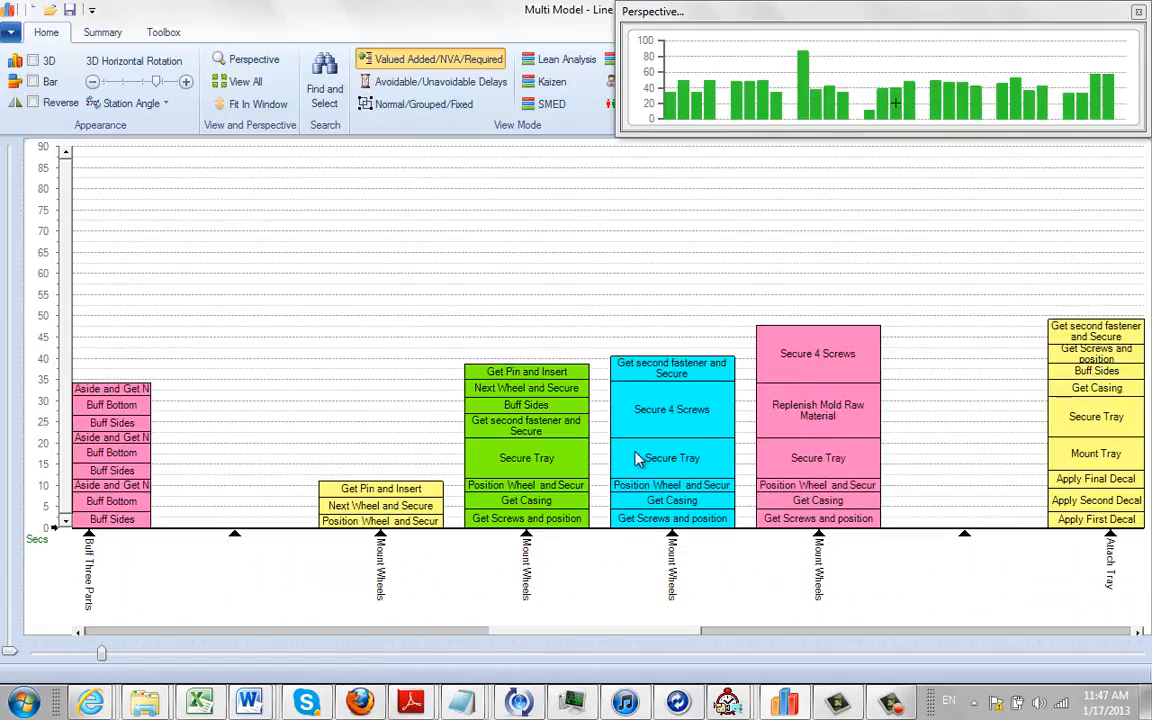
mouse_move(810, 418)
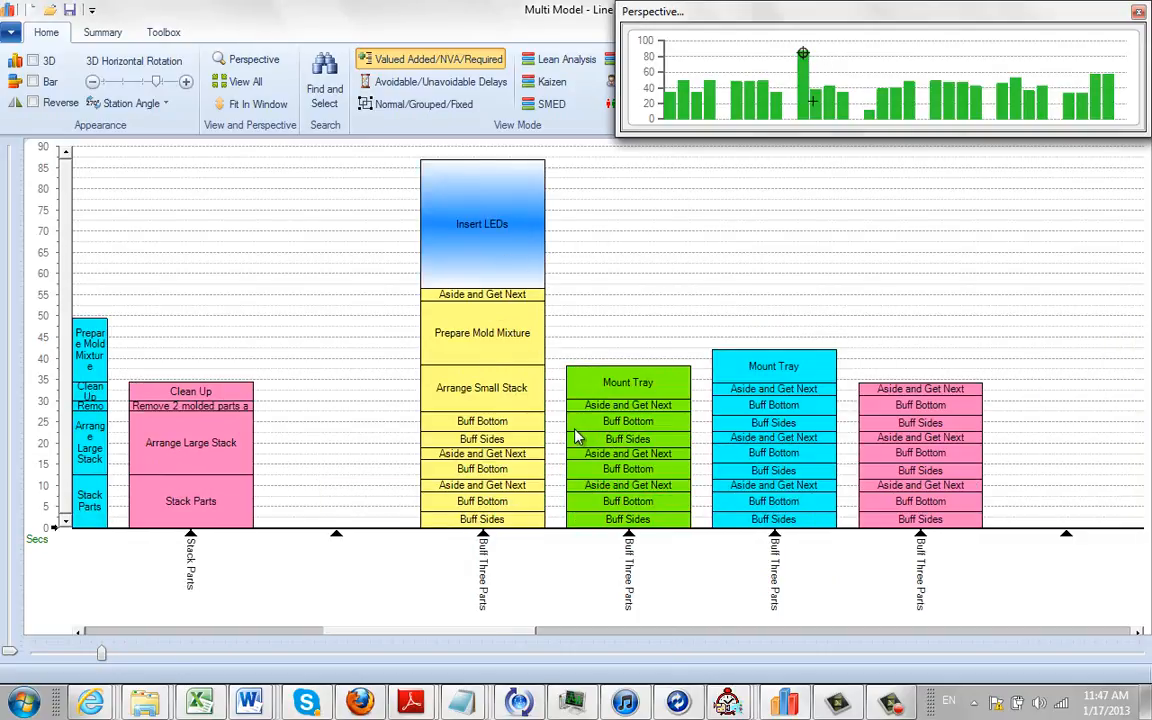
mouse_move(735, 448)
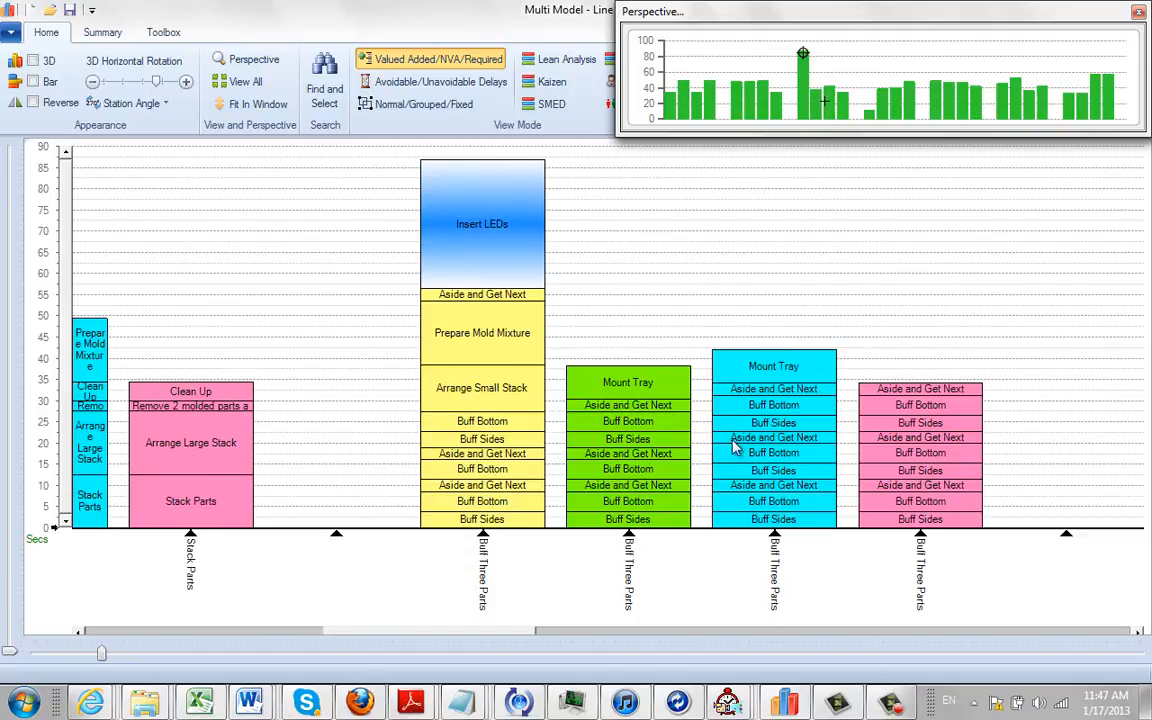
mouse_move(748, 472)
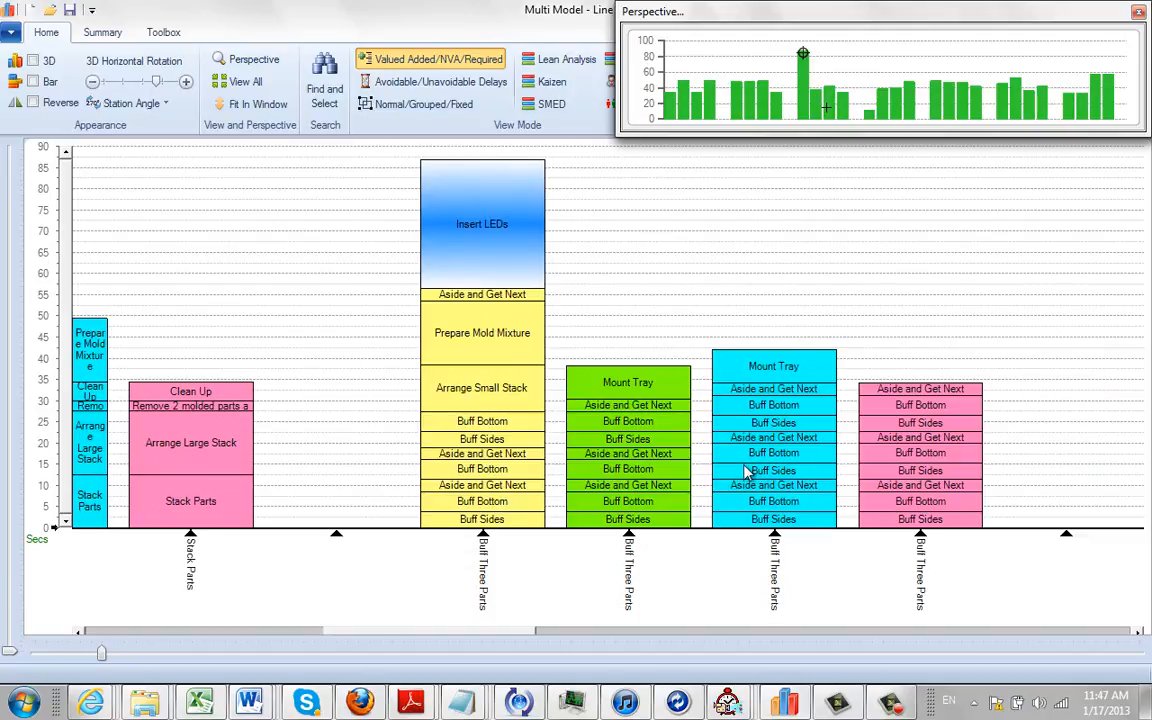